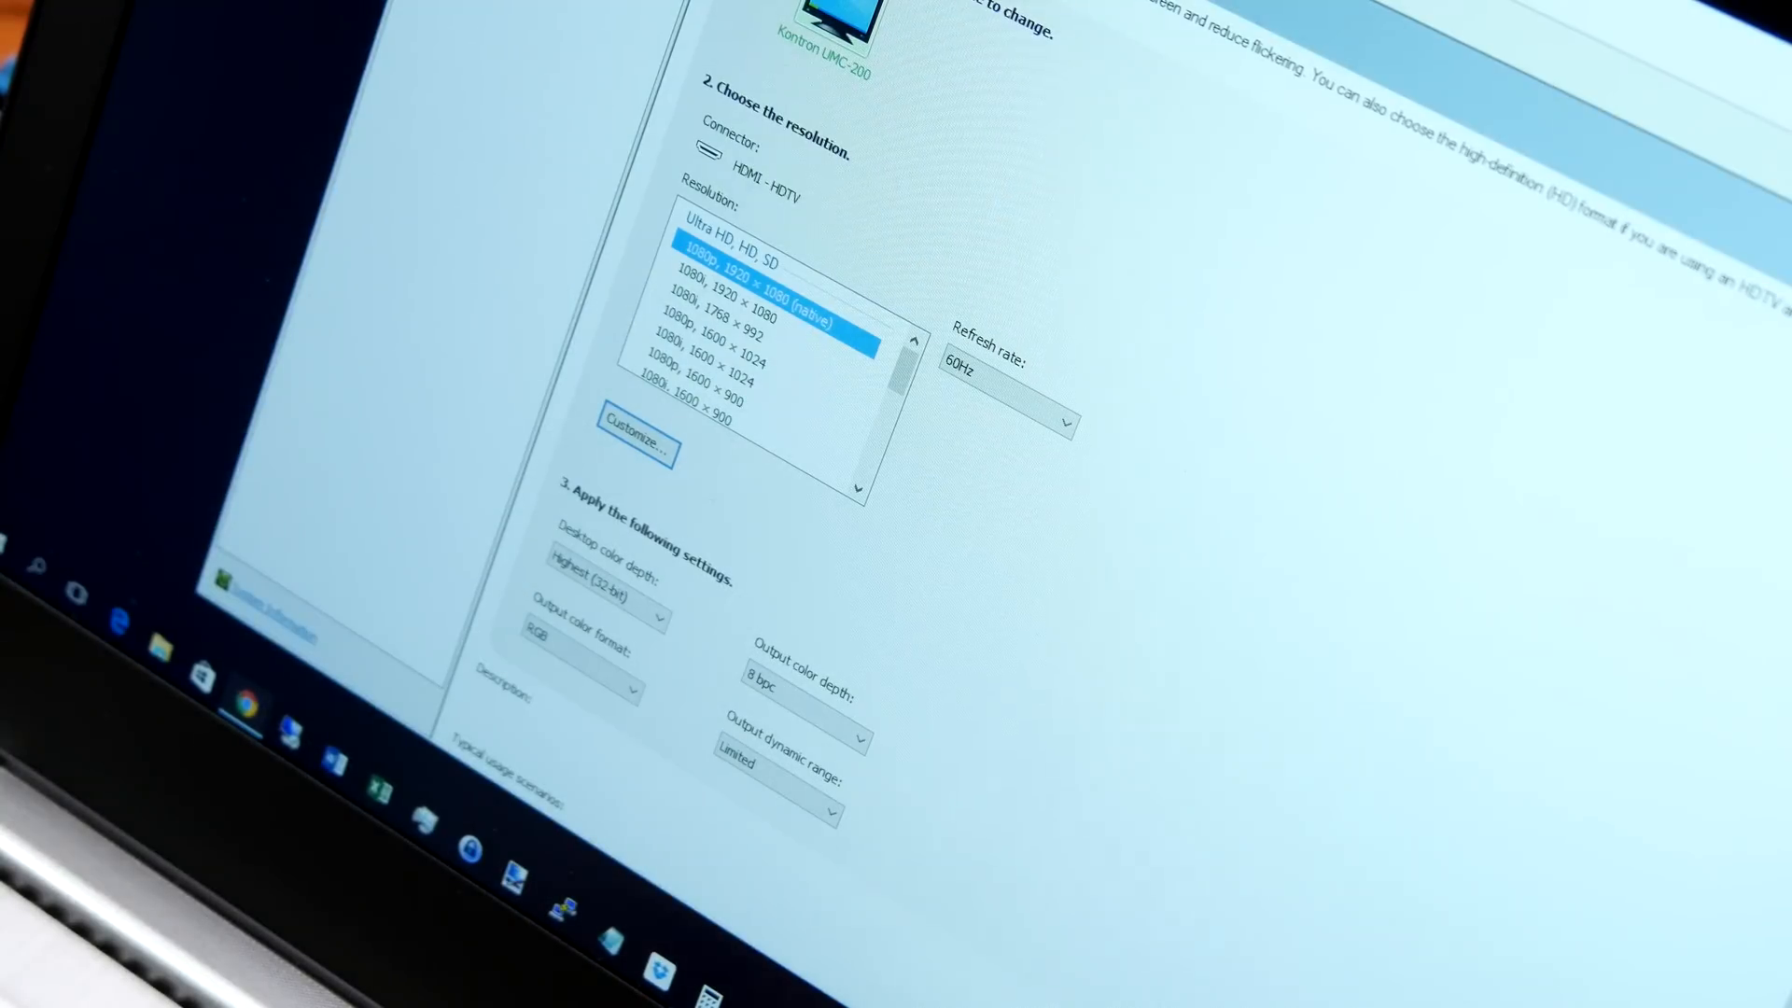
pyautogui.moveTo(784, 76)
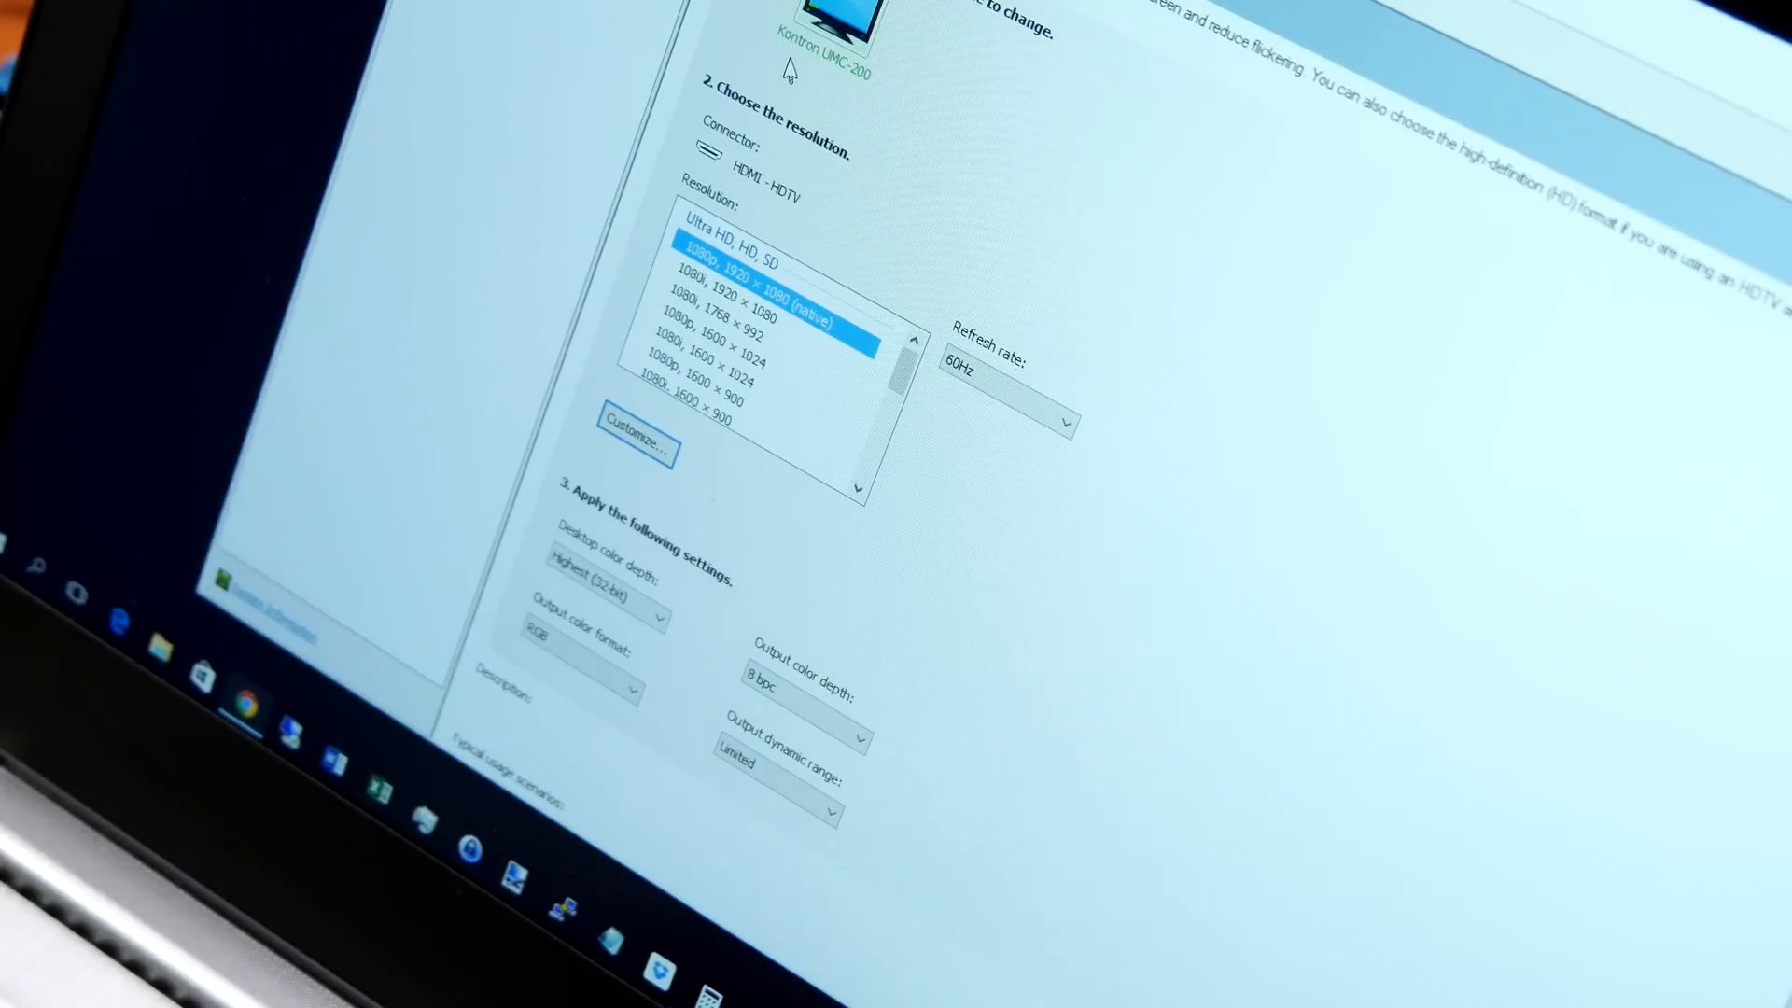
pyautogui.moveTo(823, 86)
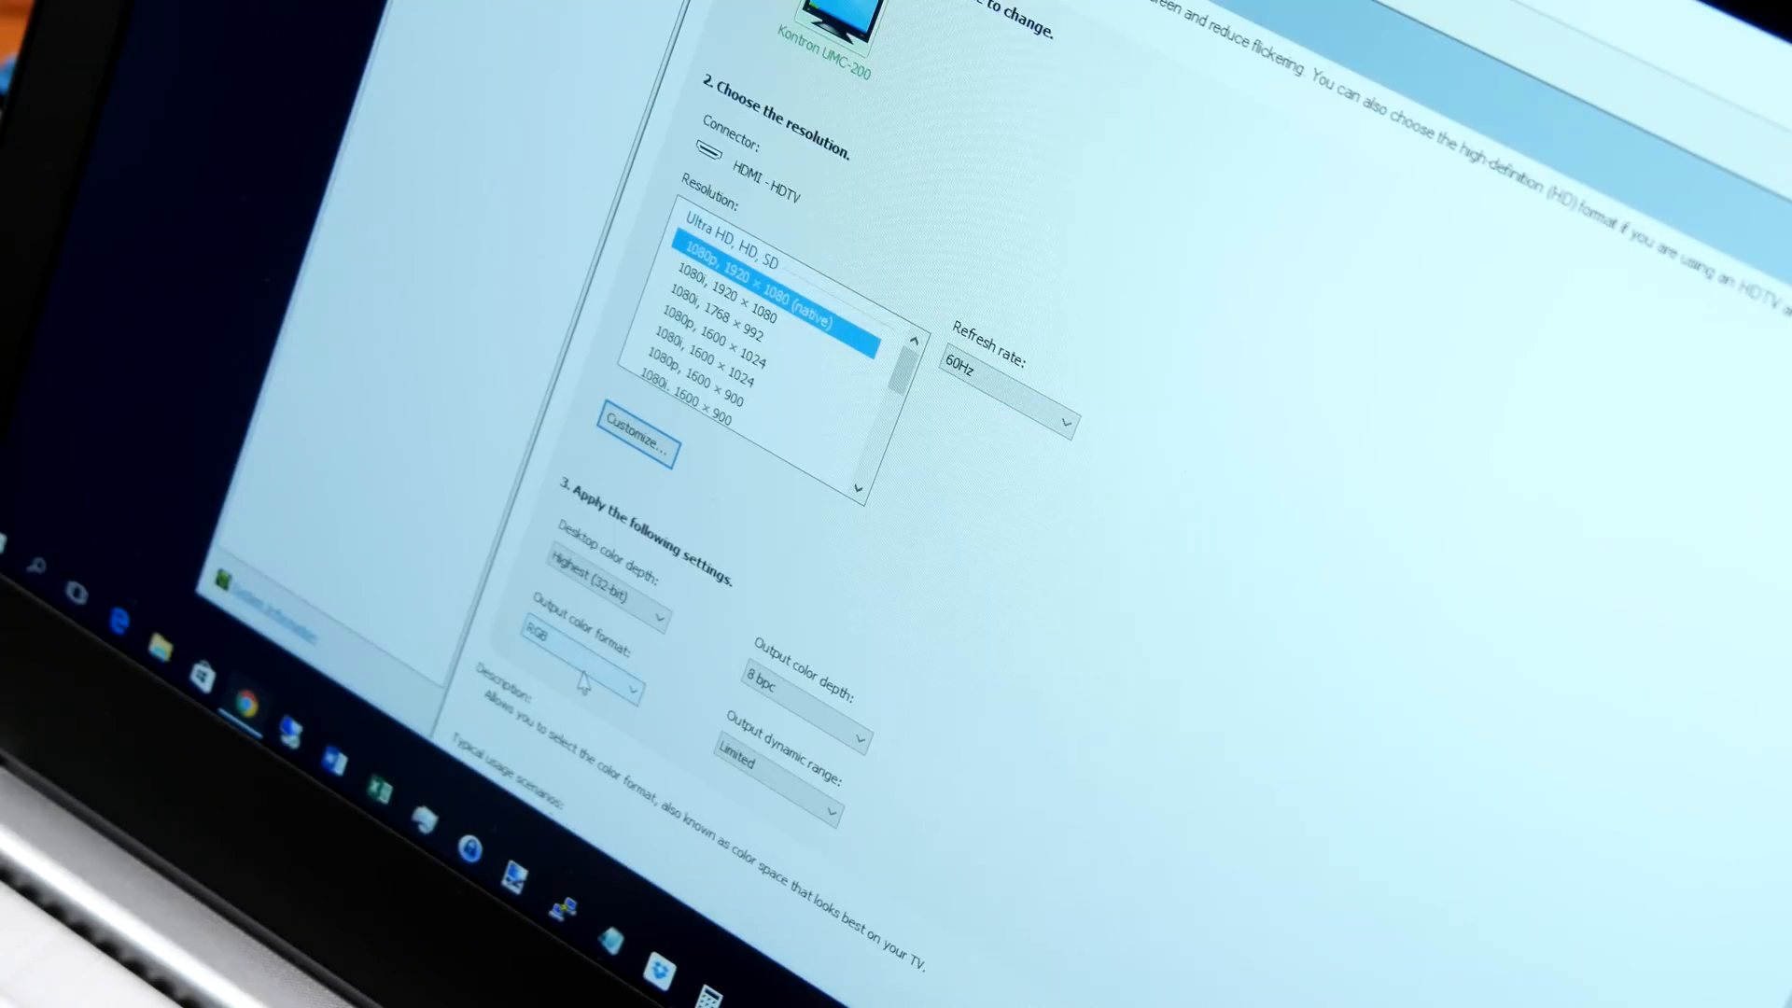
pyautogui.moveTo(697, 669)
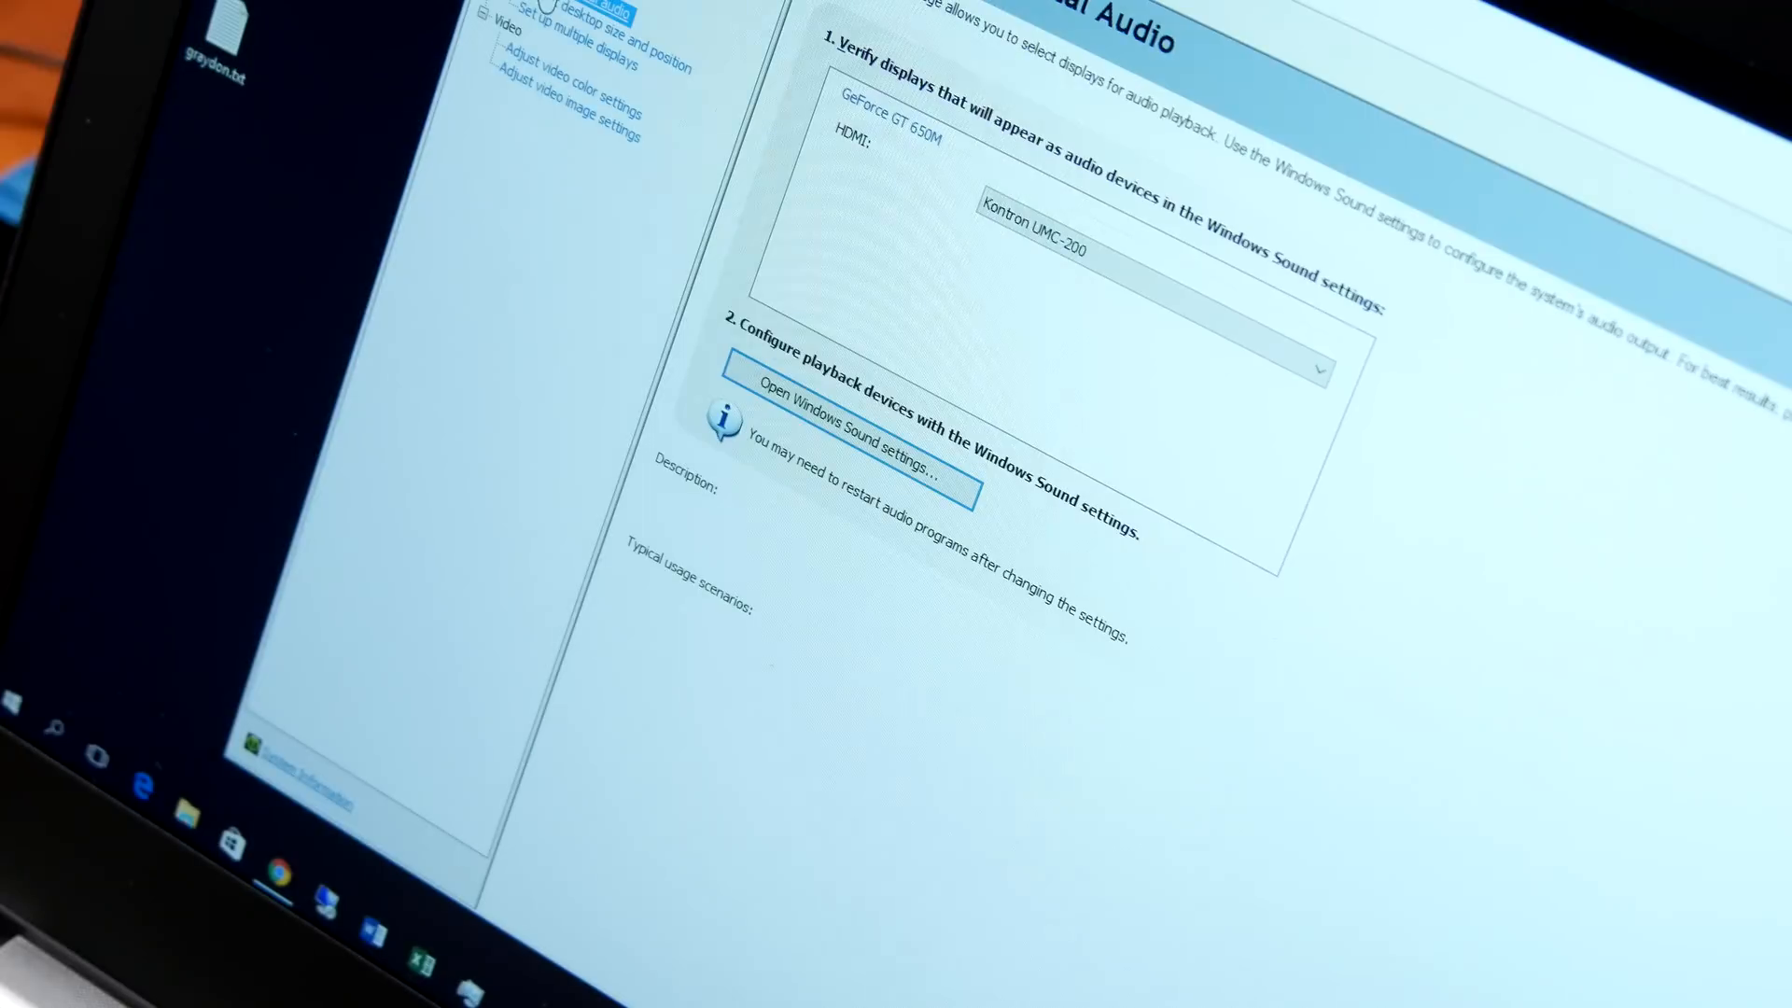
# - Open 'Set up digital audio' under Display to view the HDMI Kontron UMC-200 audio device
pyautogui.click(902, 142)
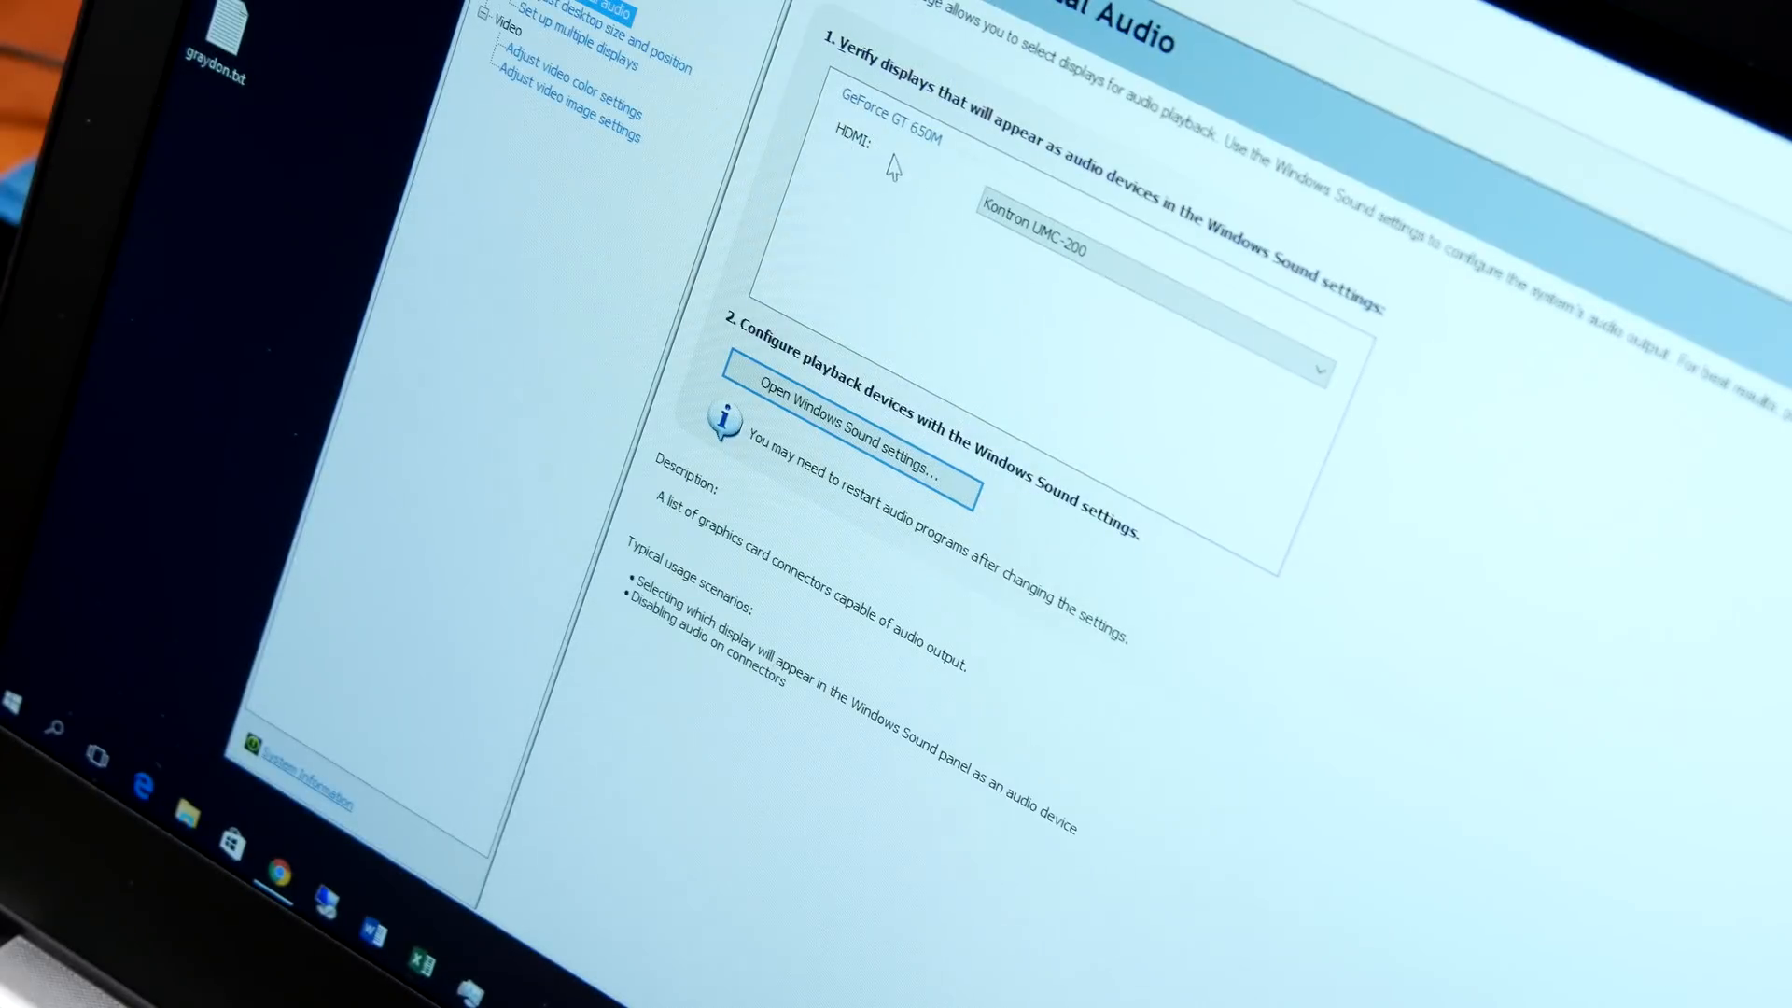